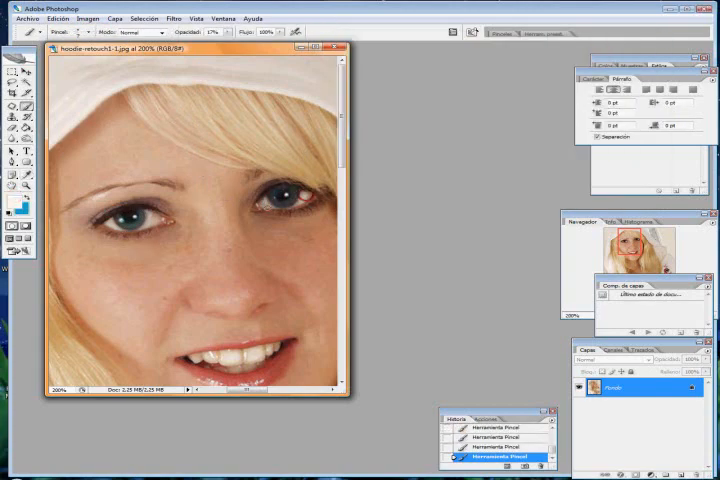
Pick a soft, low-opacity (about 17%) brush for smoothing the facial skin.
{"action": "left_click", "coordinate": [25, 200]}
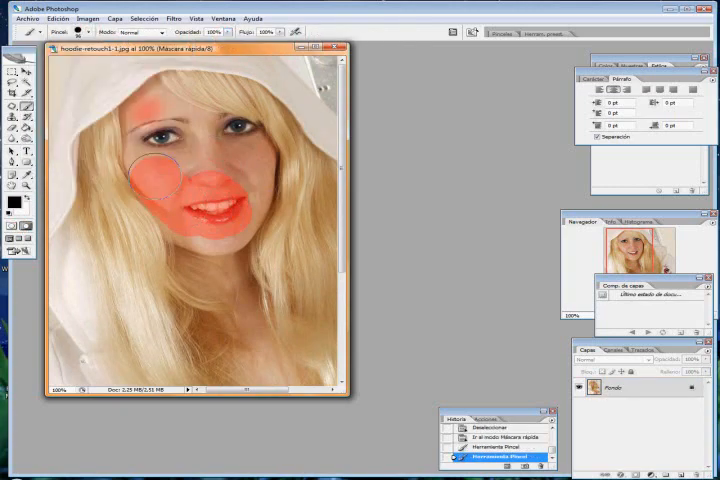
Paint a quick-mask stroke over the cheek to mark it for tinting.
{"action": "left_click_drag", "start_coordinate": [160, 175], "coordinate": [215, 130]}
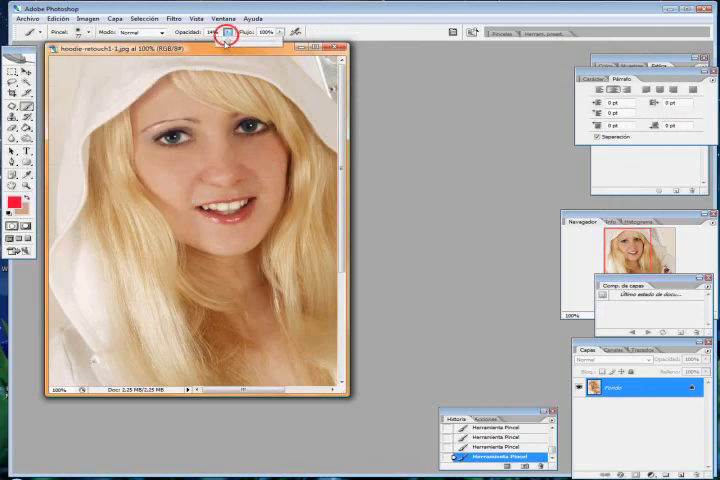
Lower the brush opacity for a soft red tint on lips and cheeks.
{"action": "left_click", "coordinate": [21, 222]}
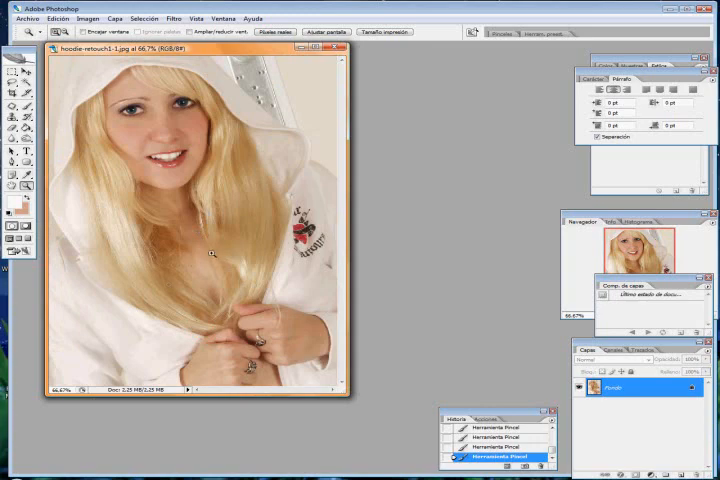
Zoom out and raise the hair's Hue/Saturation toward a warm golden-orange tone.
{"action": "left_click", "coordinate": [91, 32]}
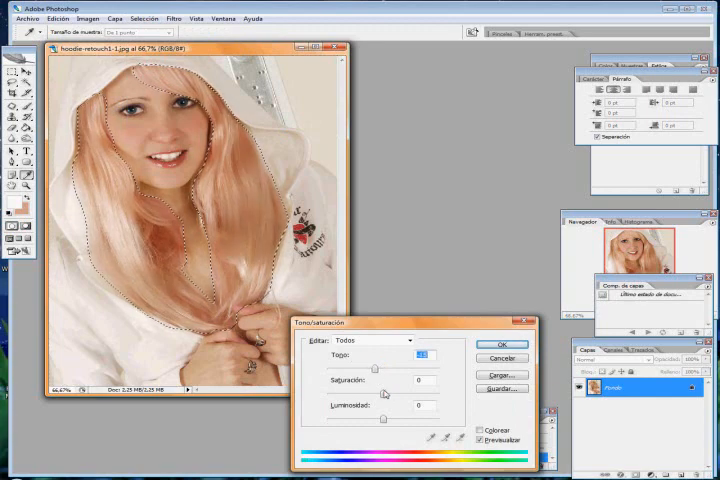
{"action": "left_click_drag", "start_coordinate": [395, 382], "coordinate": [420, 382]}
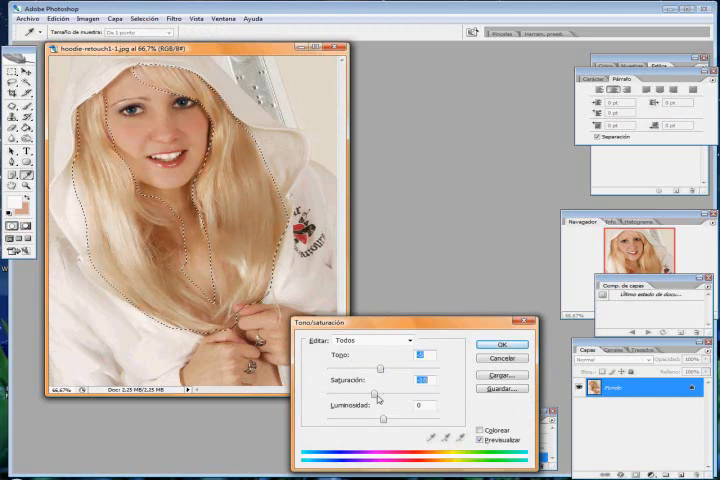
{"action": "left_click", "coordinate": [503, 345]}
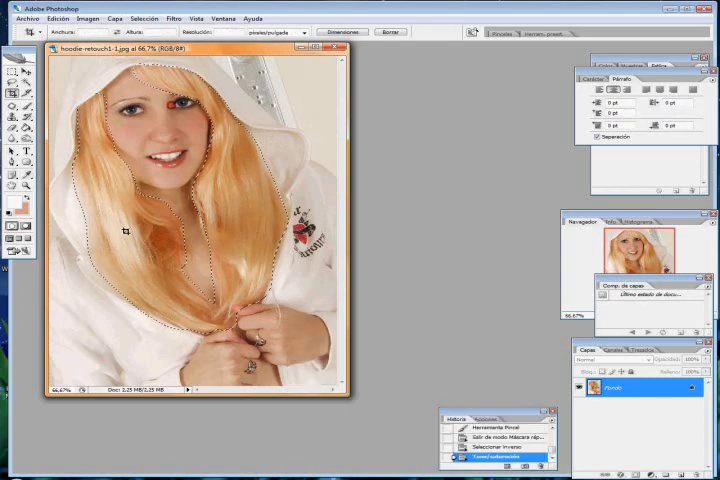